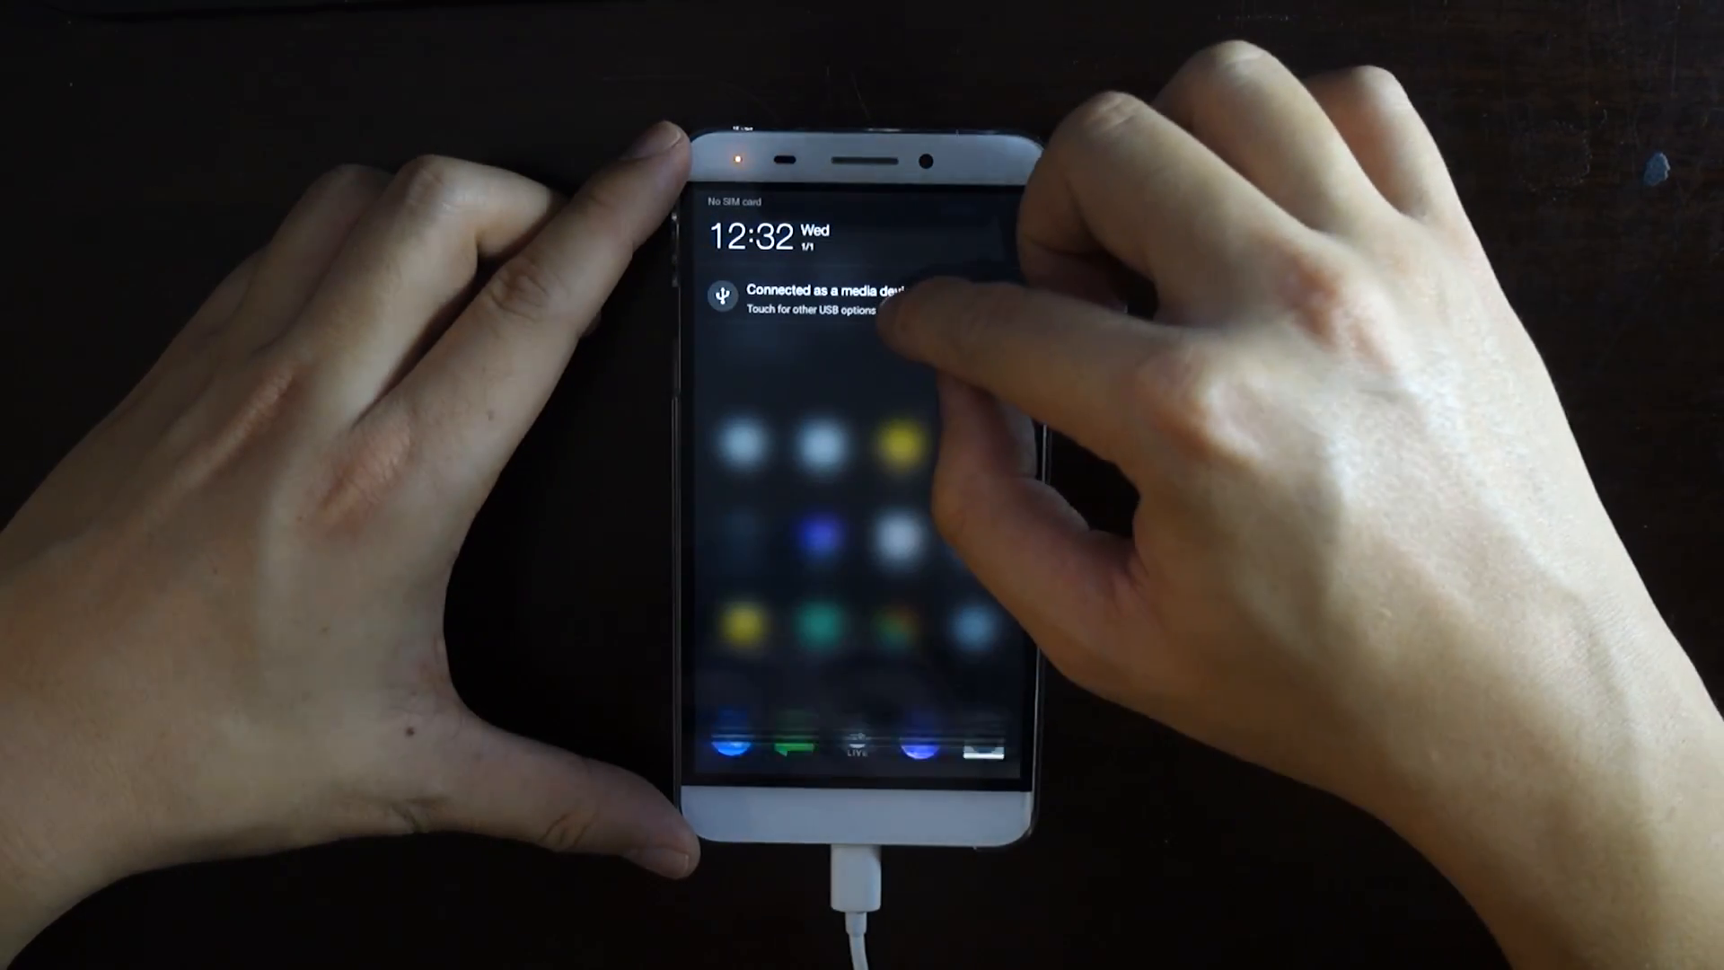
# Enable USB debugging from the USB connection notification and confirm the warning with OK.
pyautogui.click(814, 298)
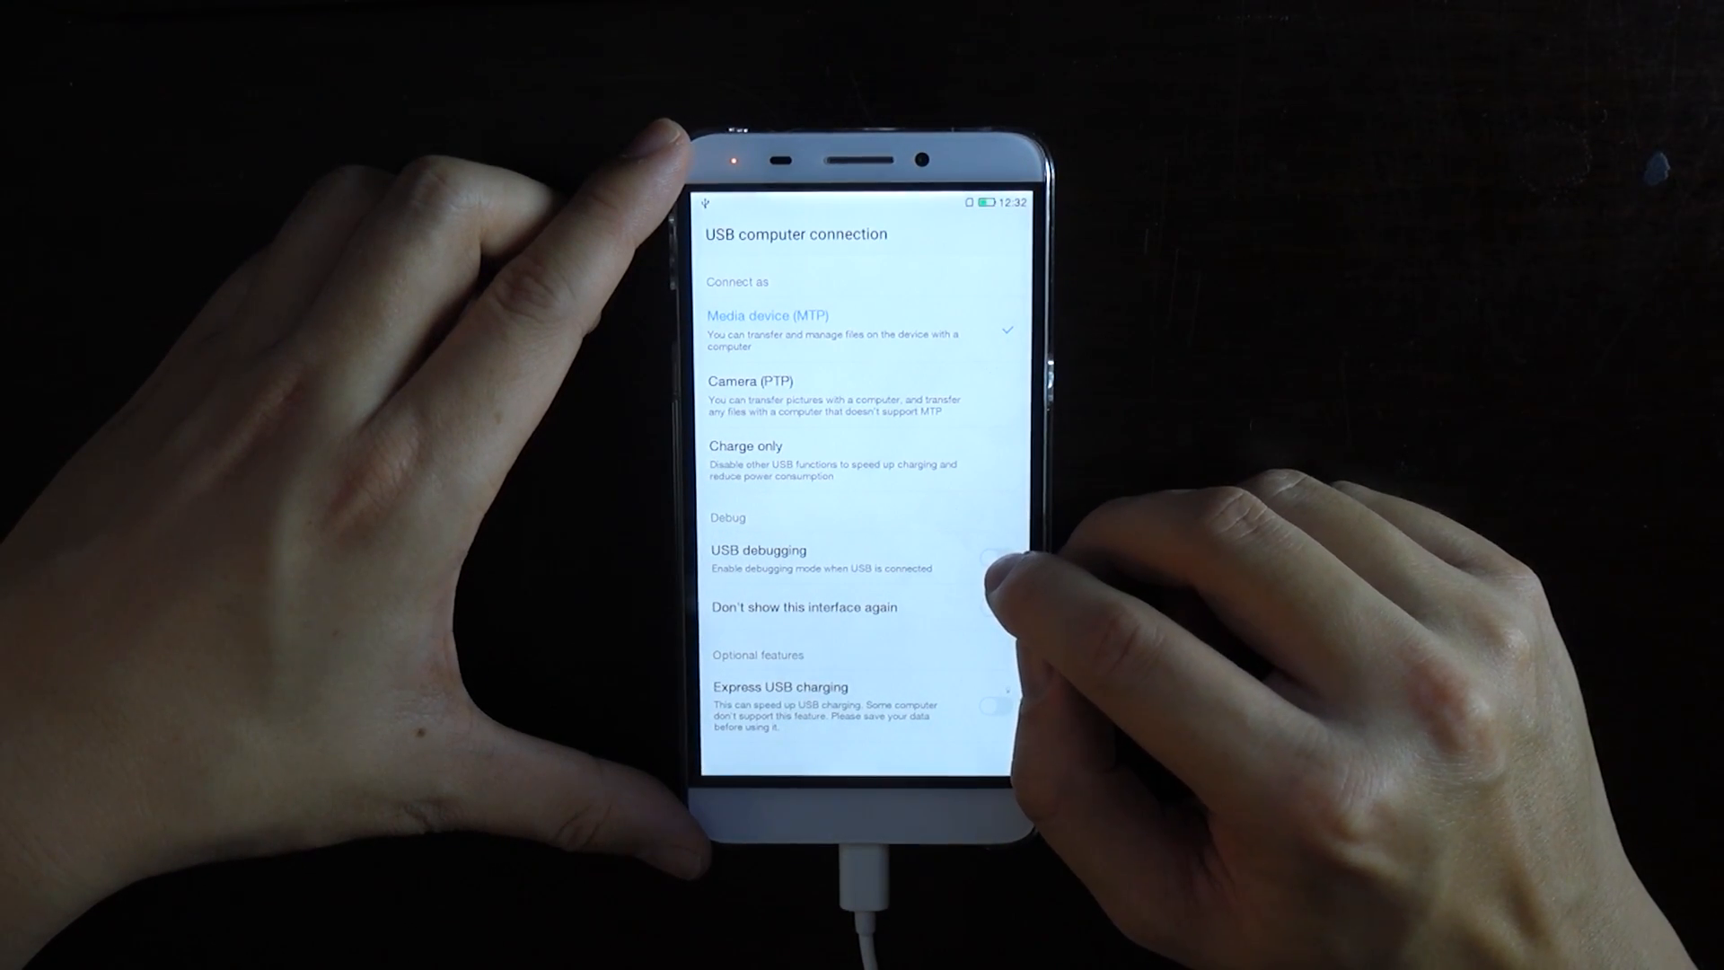
pyautogui.click(993, 557)
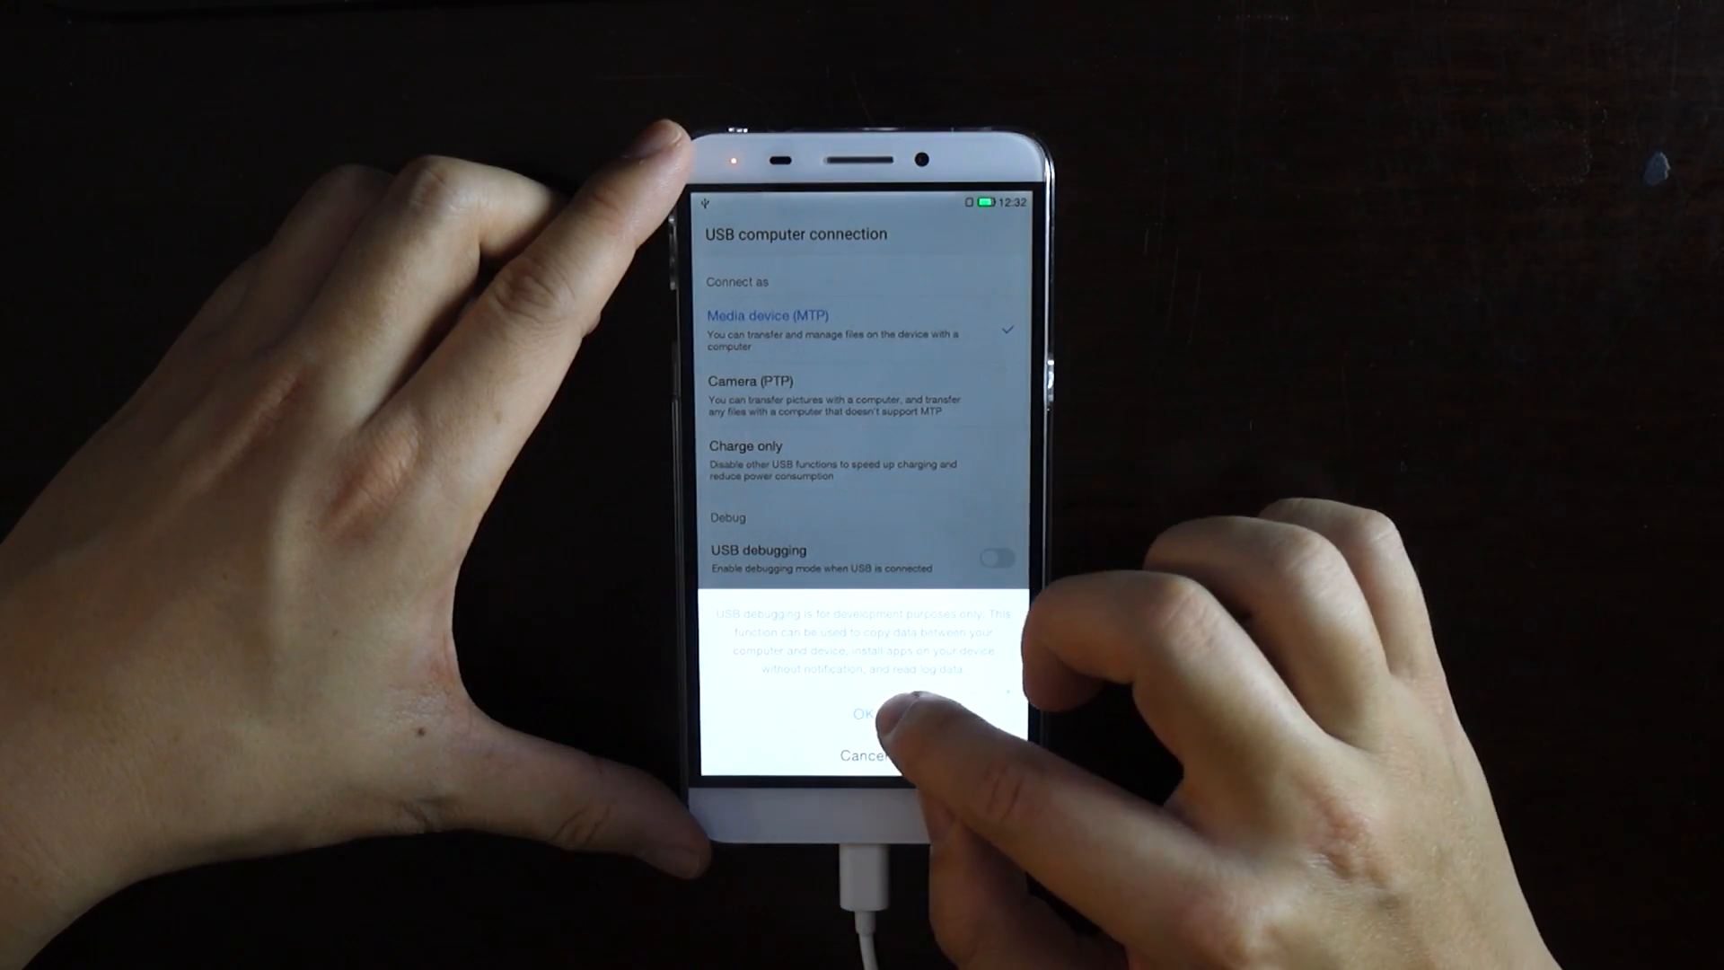
pyautogui.click(865, 714)
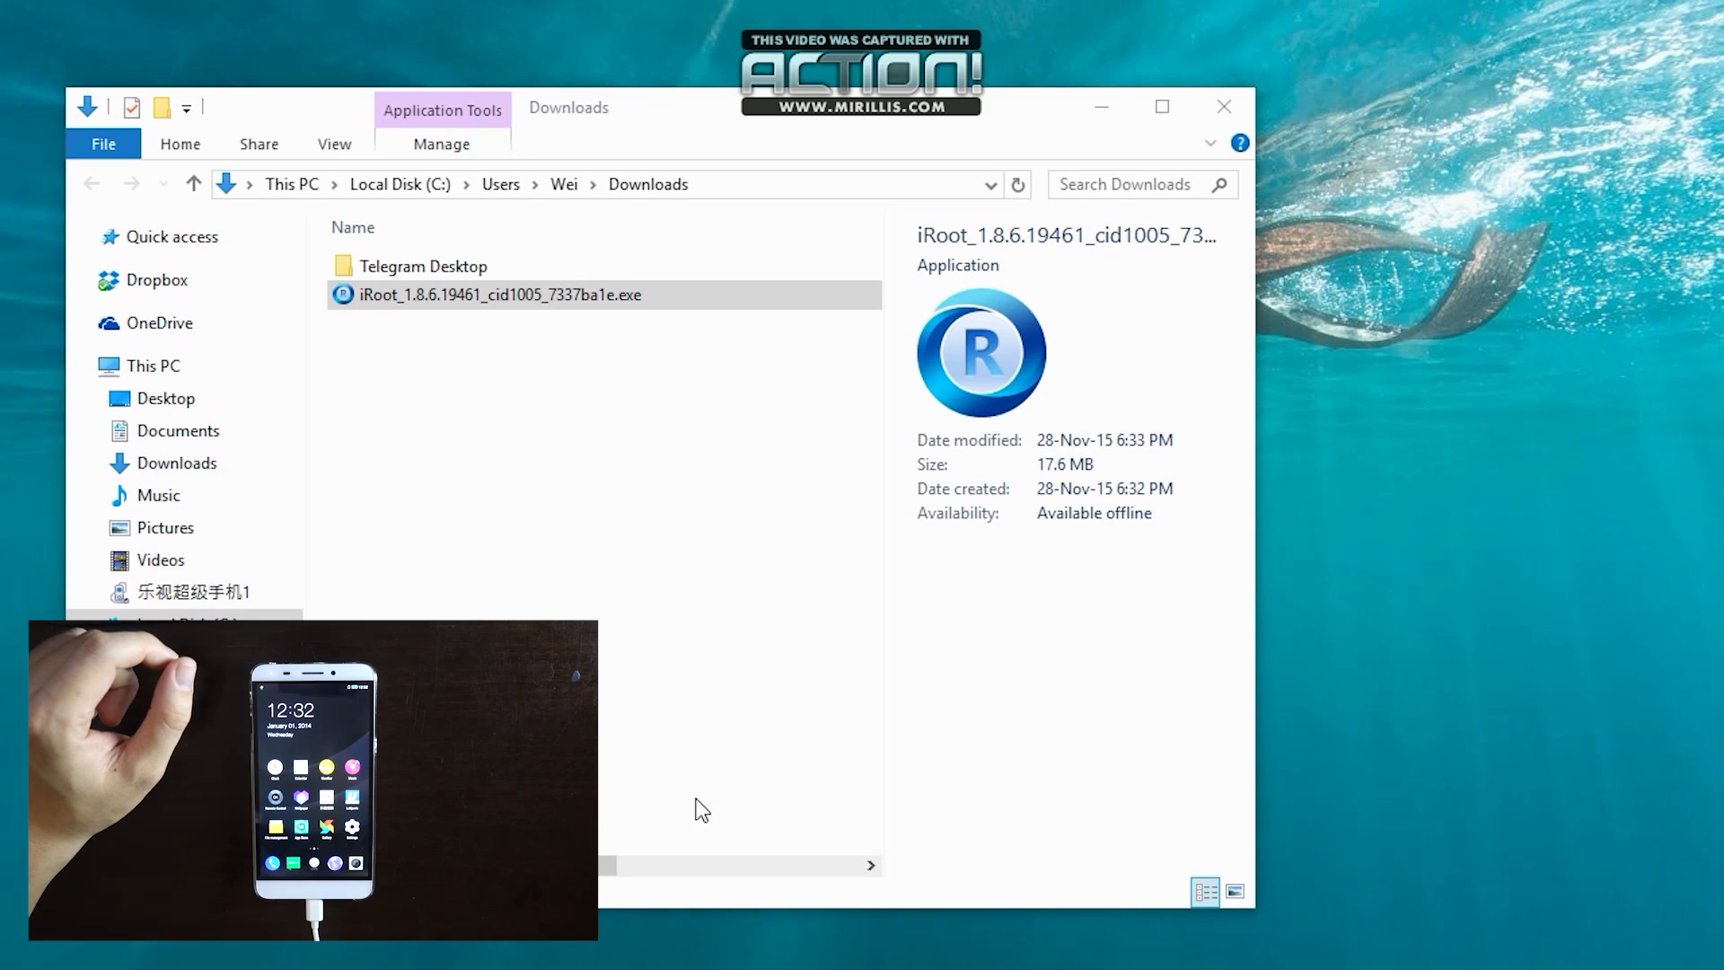
# Run the iRoot setup, keep the default Start Menu folder and desktop icon, and launch iRoot.
pyautogui.click(499, 294)
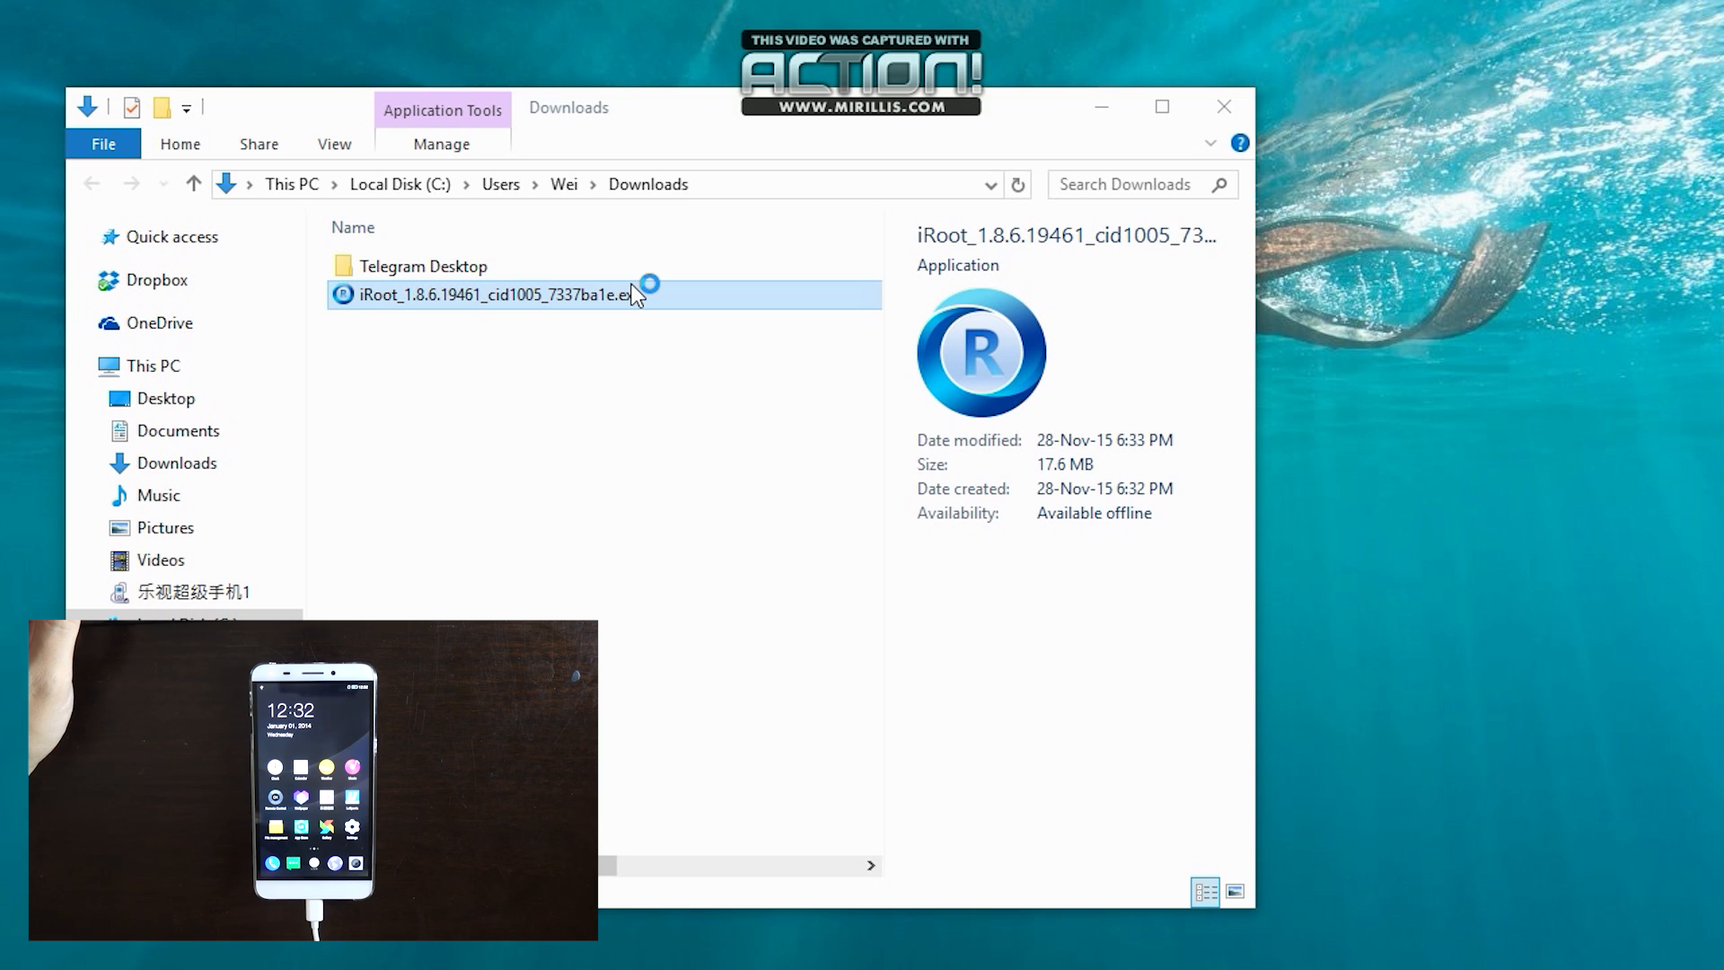
pyautogui.moveTo(601, 319)
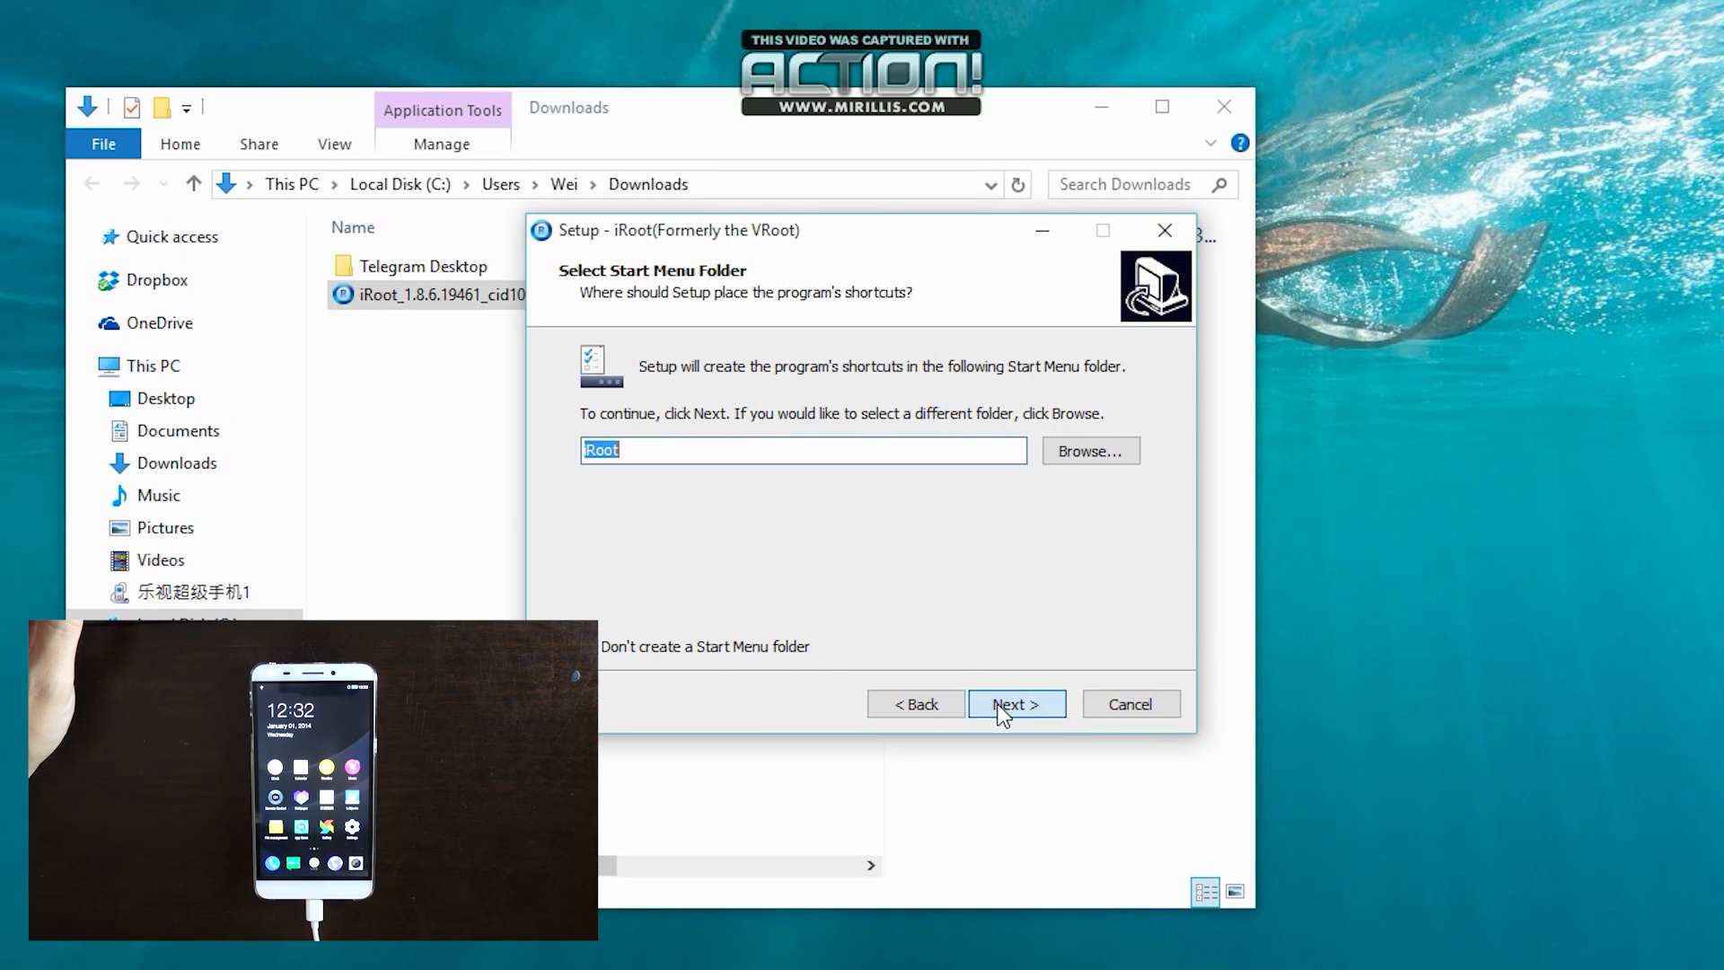
pyautogui.click(1015, 704)
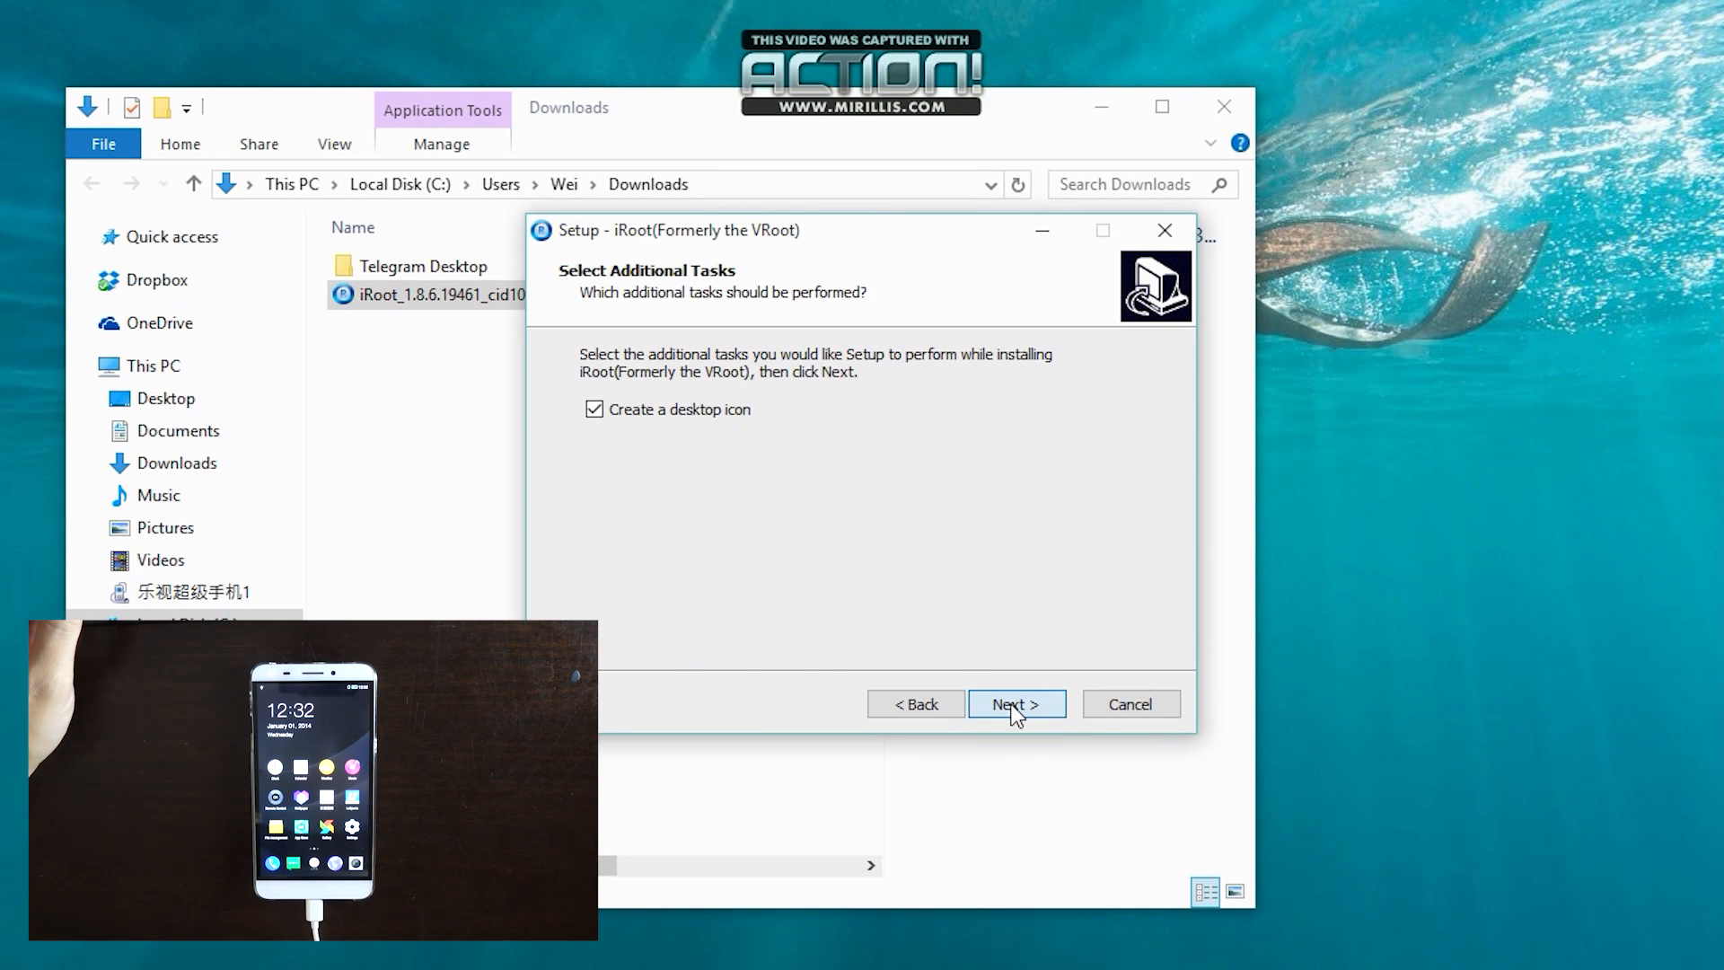
pyautogui.click(1013, 704)
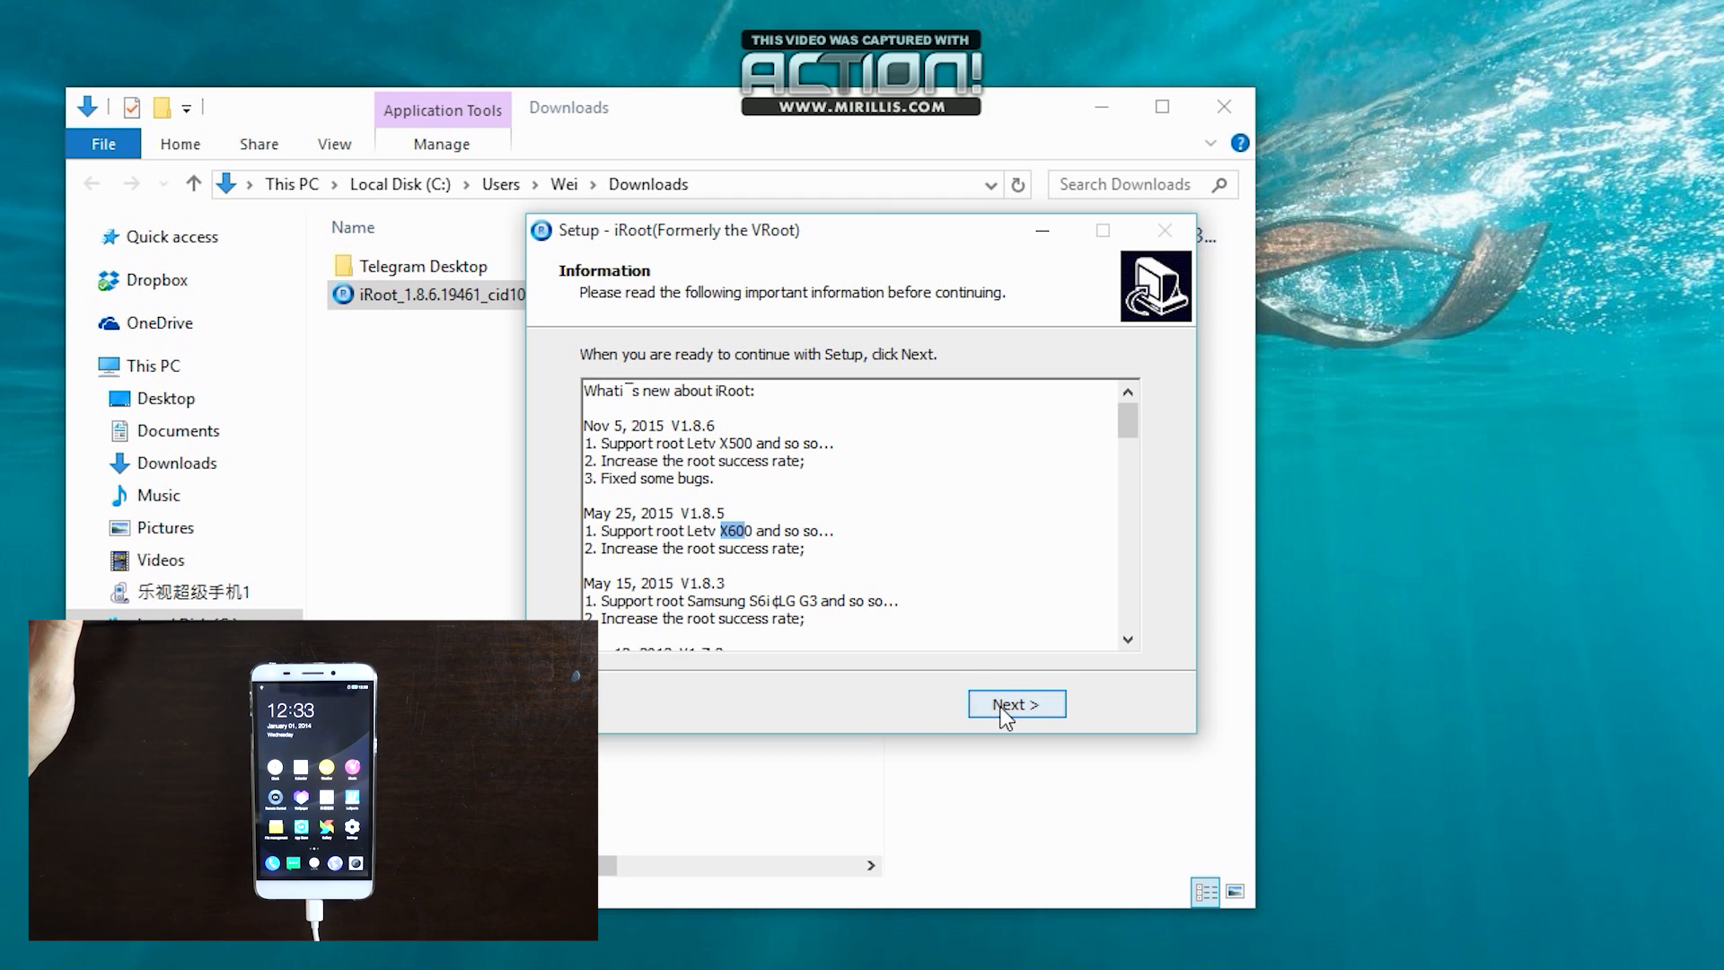
pyautogui.click(1013, 705)
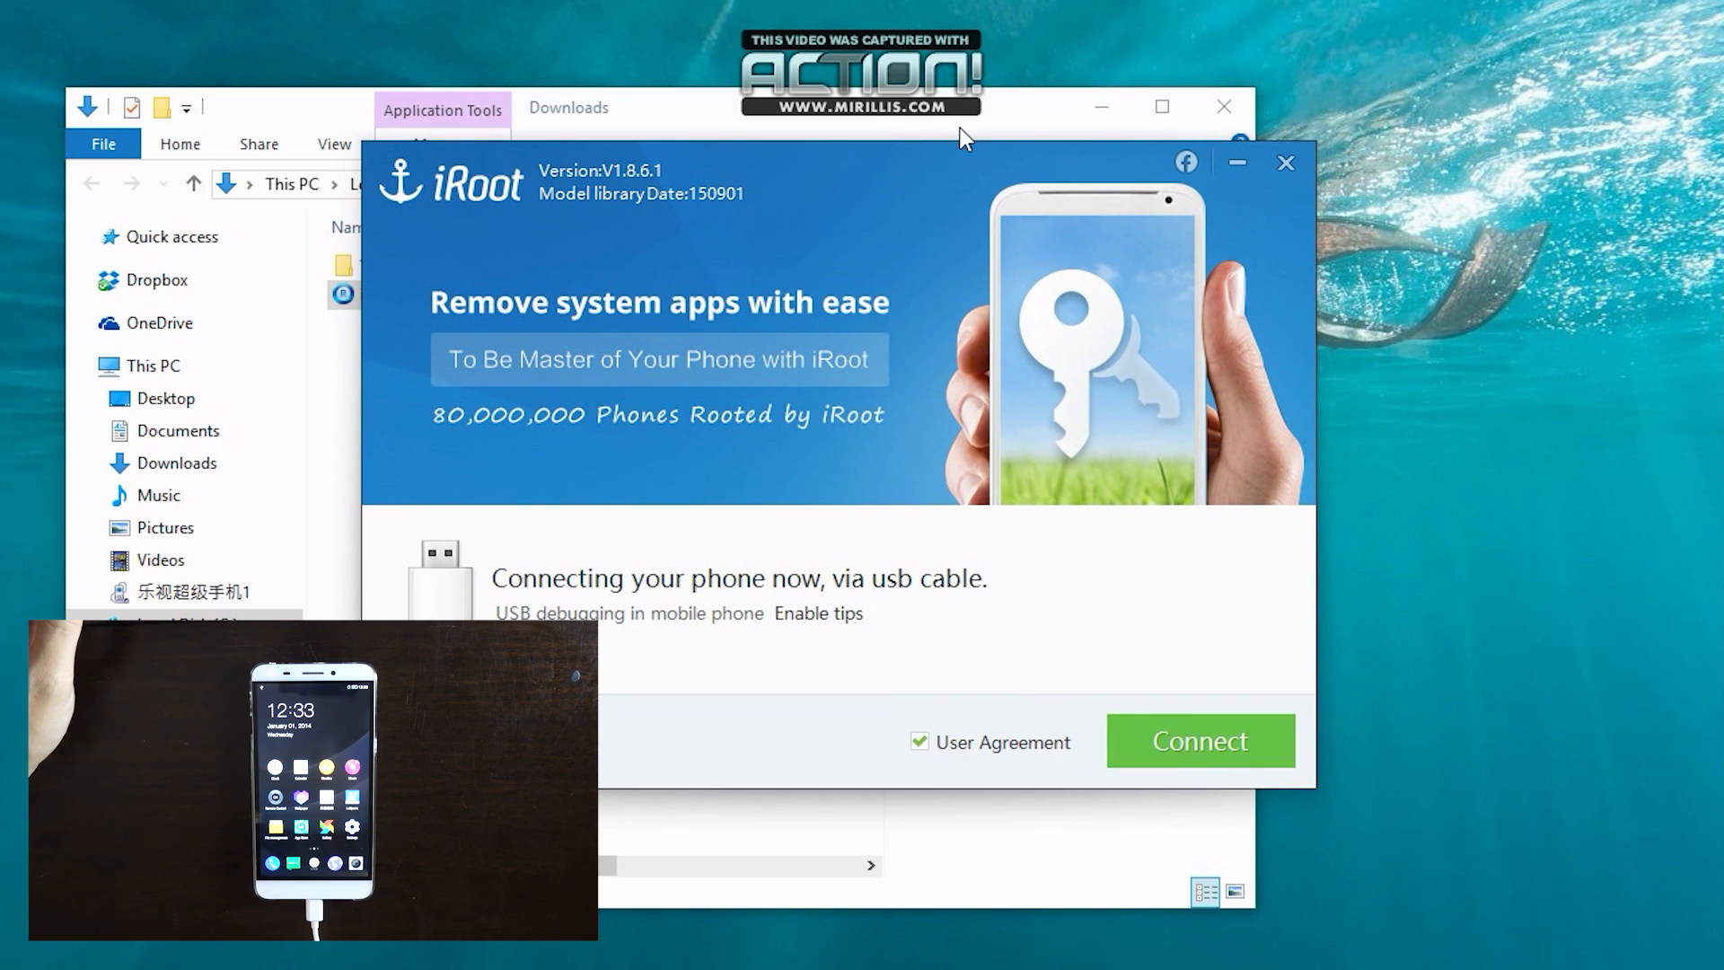
# Connect iRoot to the X600 phone, retrying with Reconnect after the first attempt fails.
pyautogui.click(1198, 740)
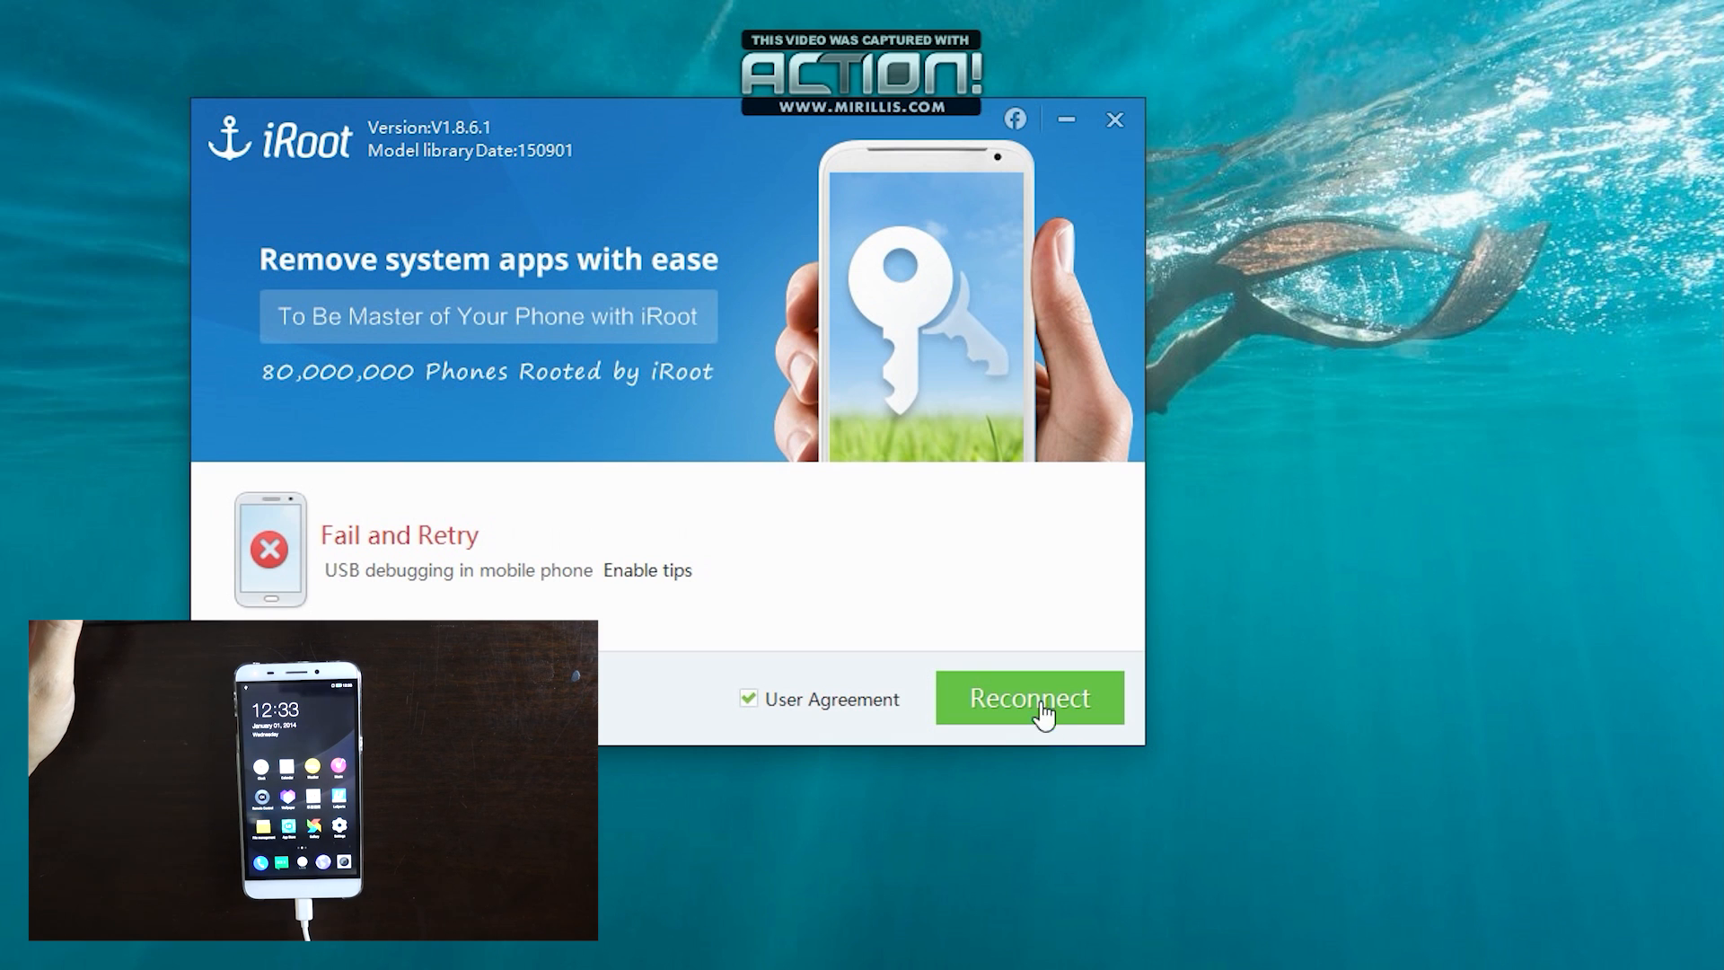
pyautogui.click(1028, 697)
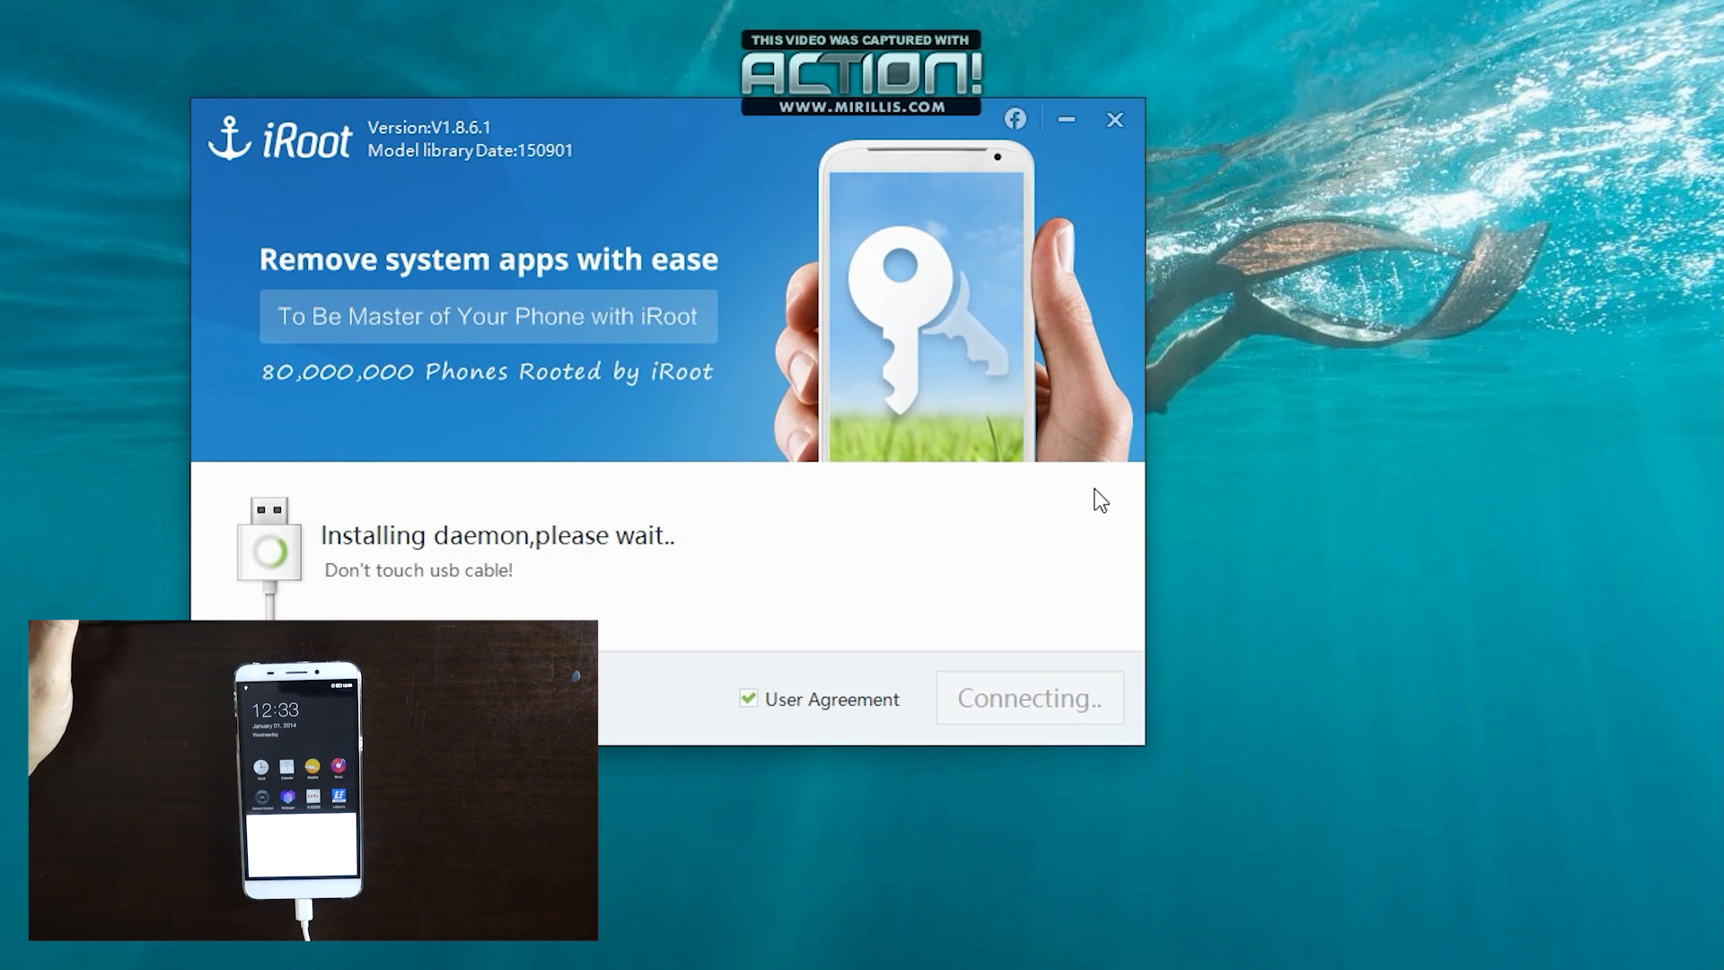
pyautogui.moveTo(1076, 473)
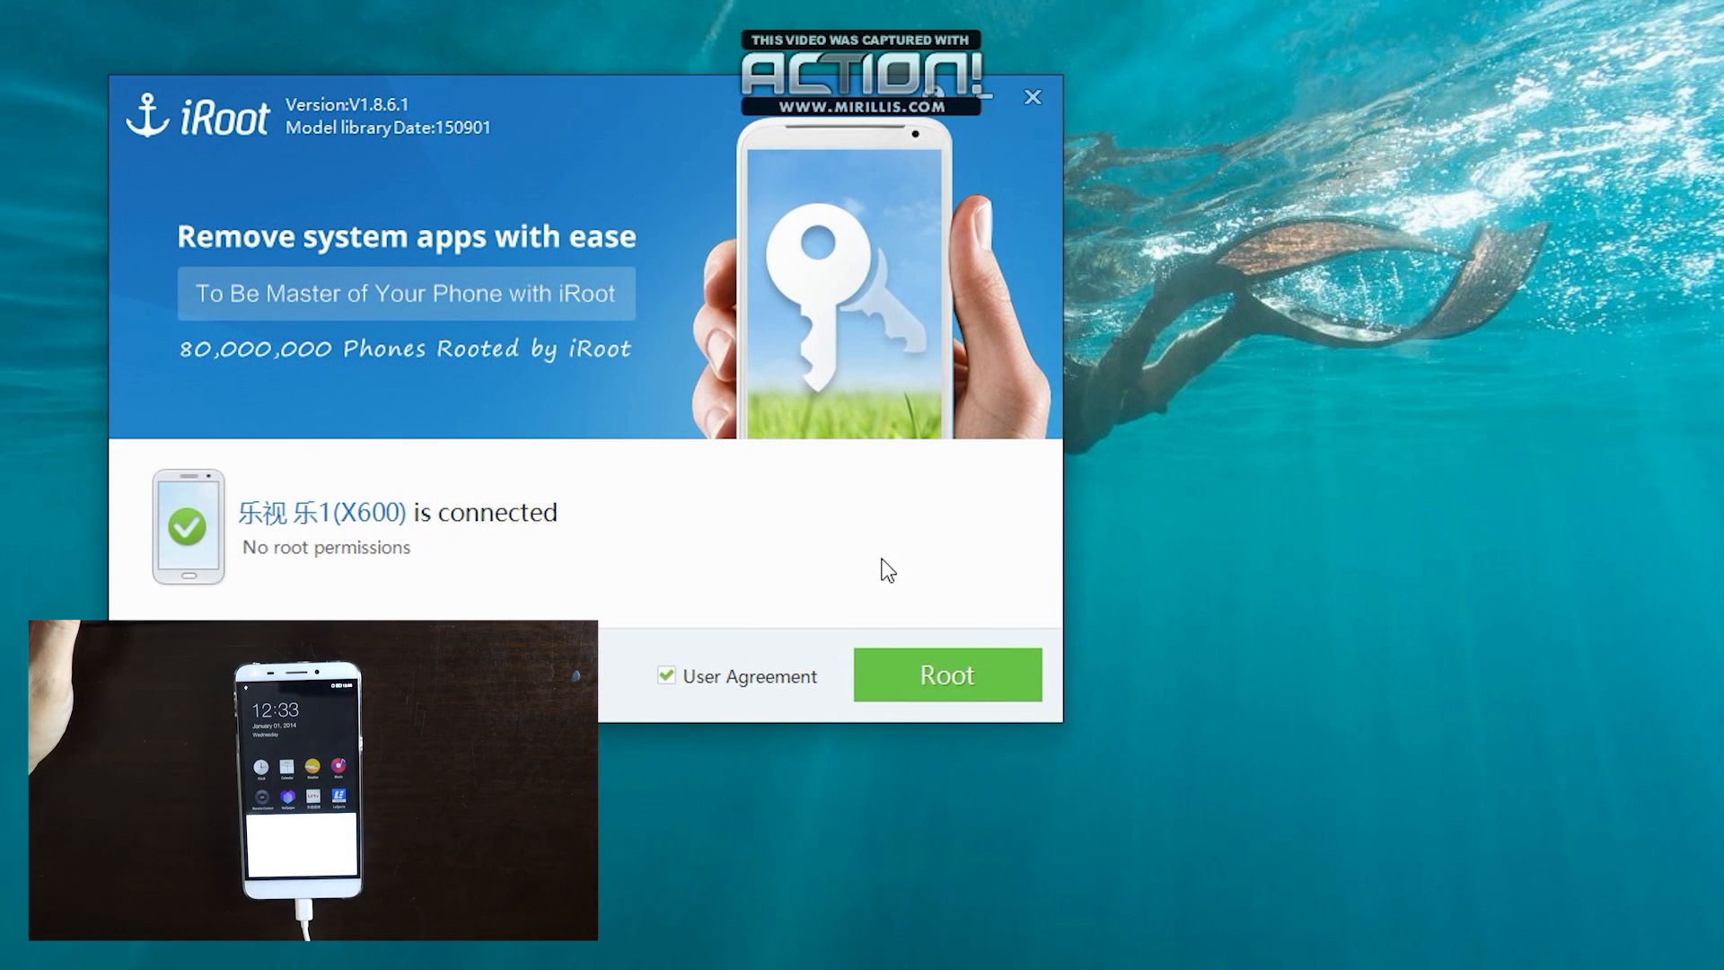
pyautogui.moveTo(1130, 680)
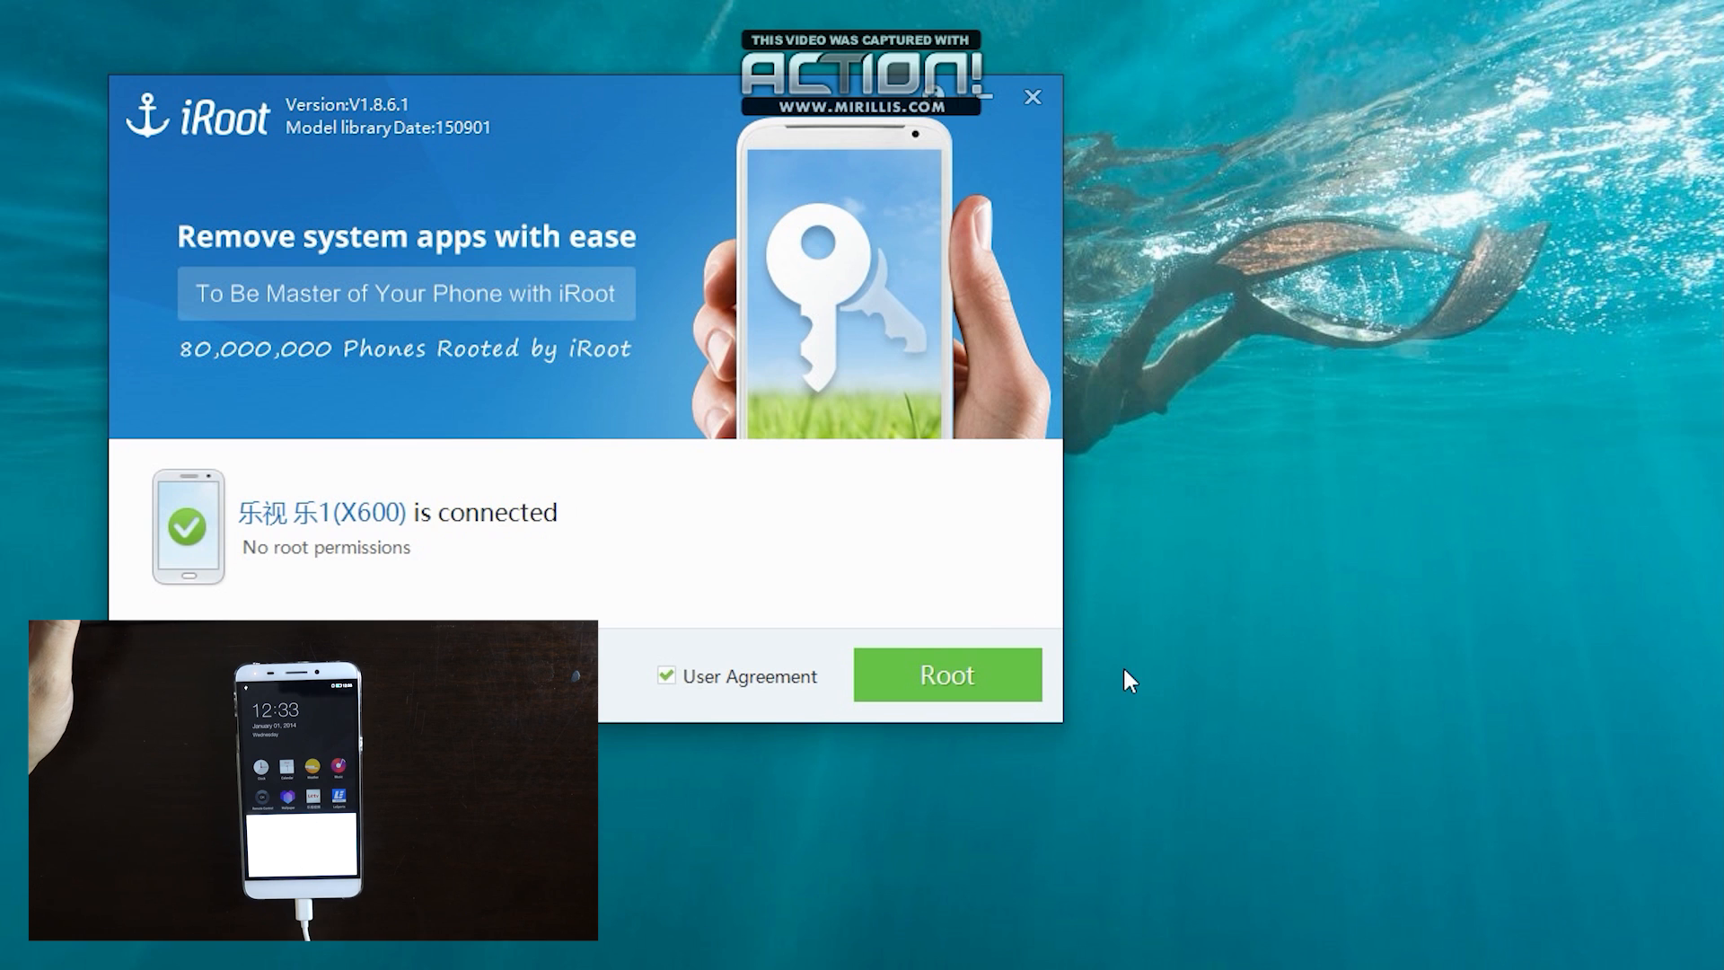
# Start rooting the Le 1 (X600) with the green Root button and wait for the device.
pyautogui.click(946, 674)
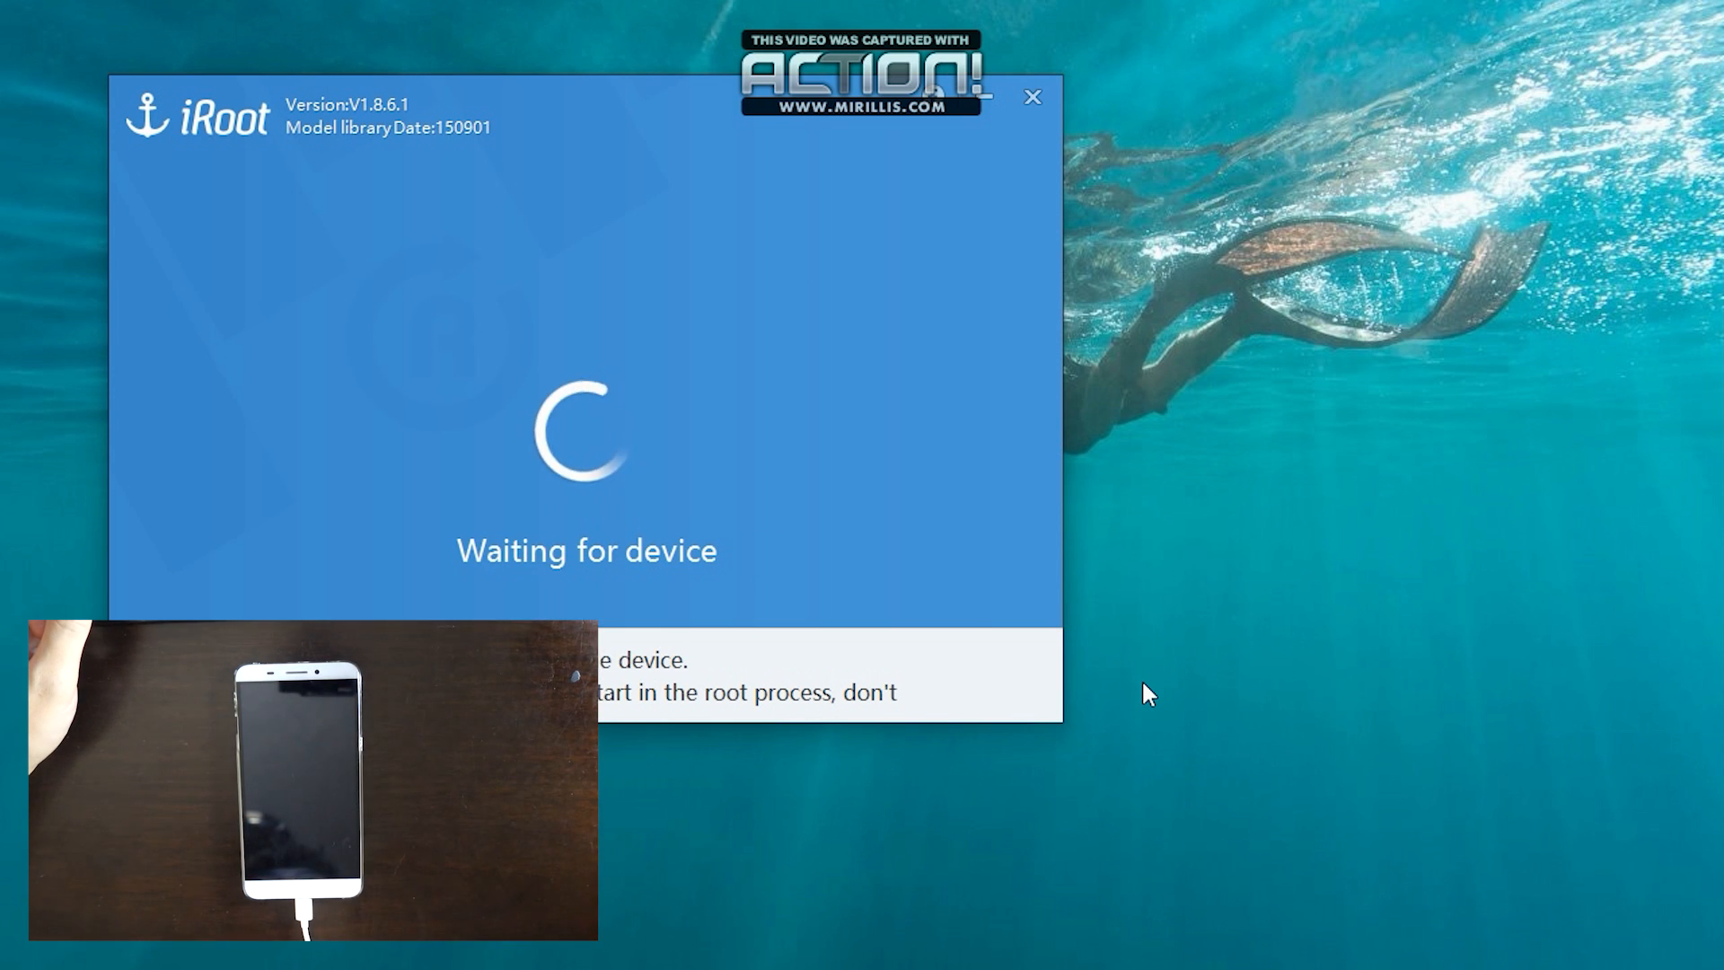
pyautogui.moveTo(1150, 694)
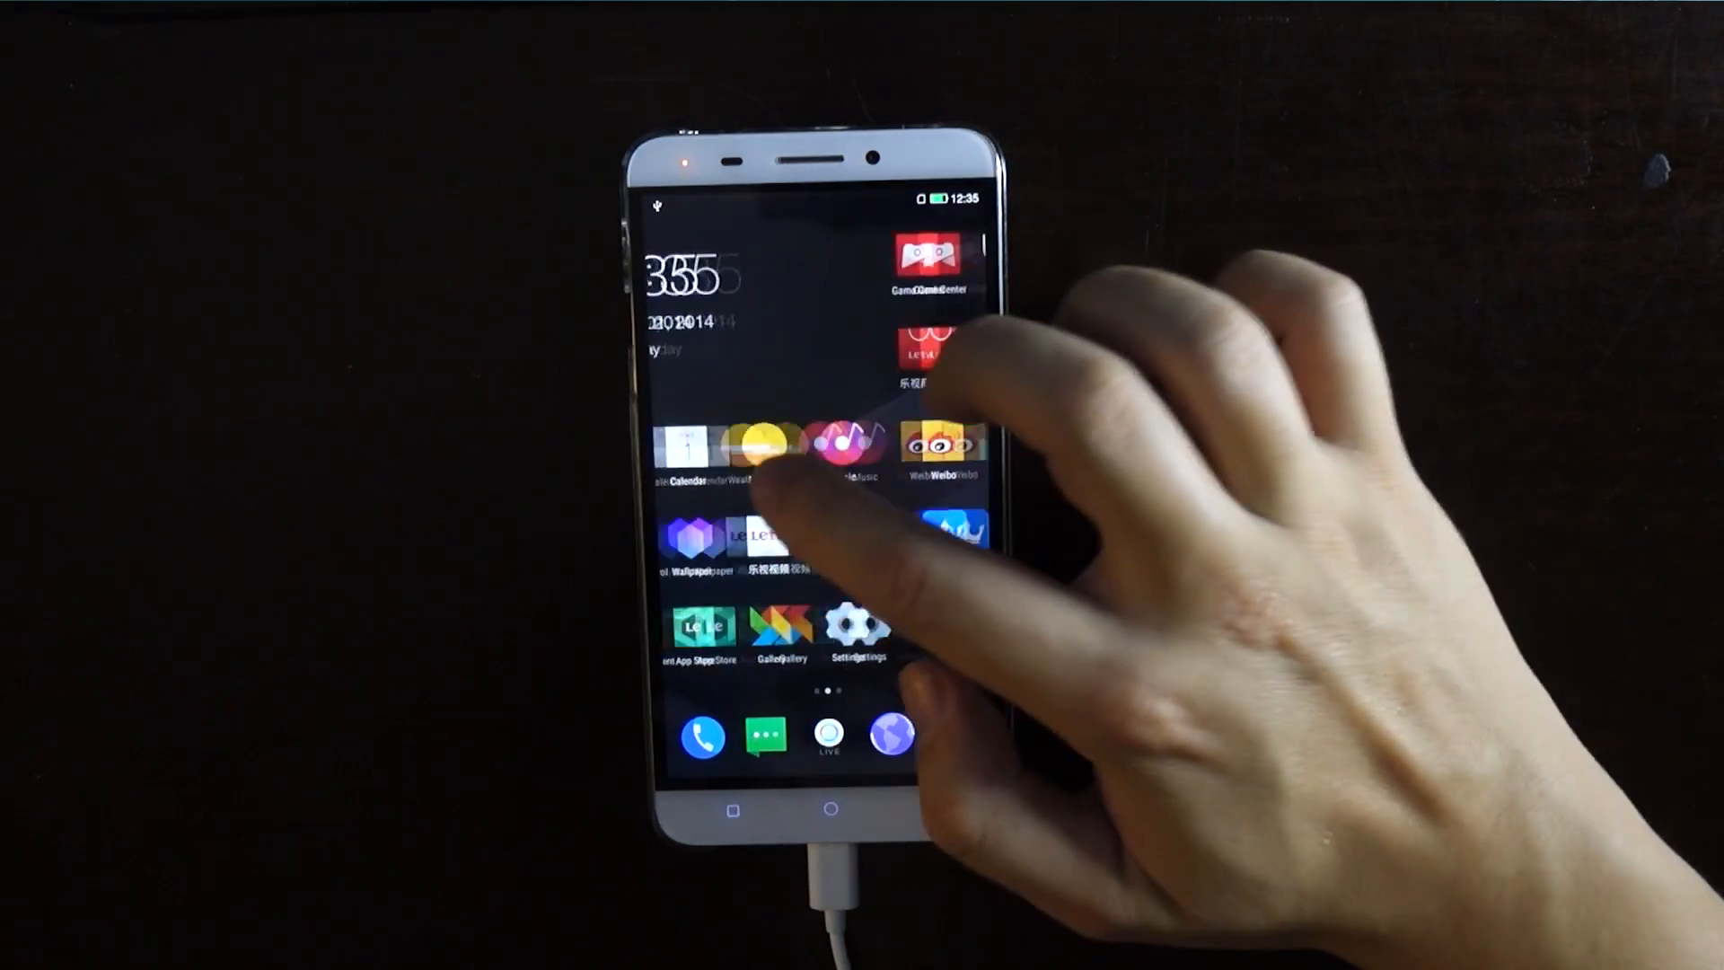
# Swipe to the next home screen page showing the Kingroot app icon.
pyautogui.hscroll(-3)
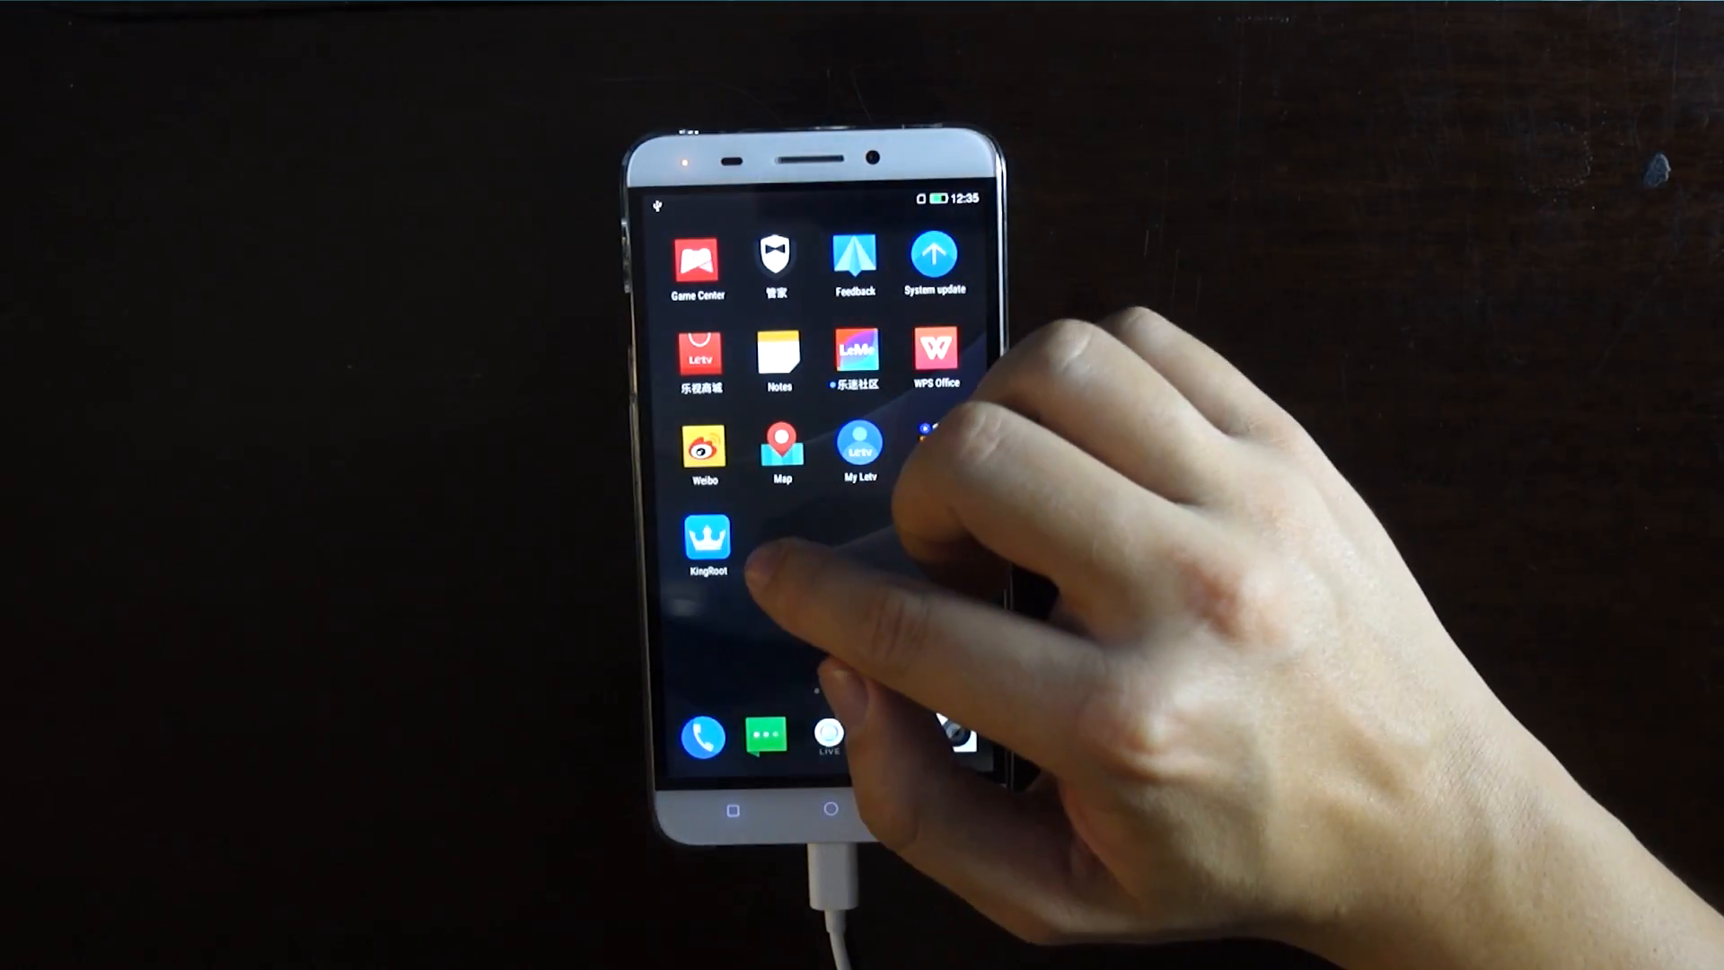